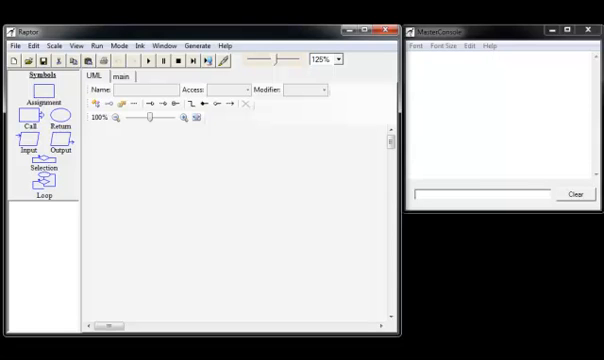
mouse_move(282, 218)
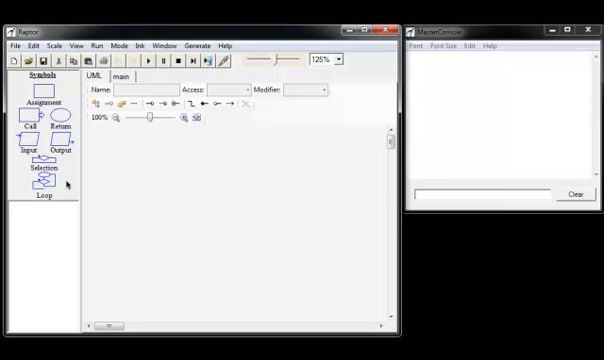
mouse_move(188, 186)
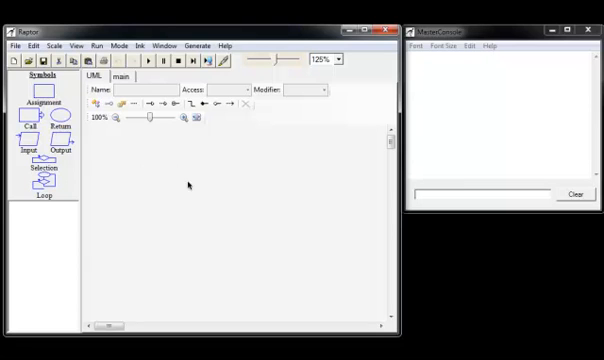
mouse_move(158, 224)
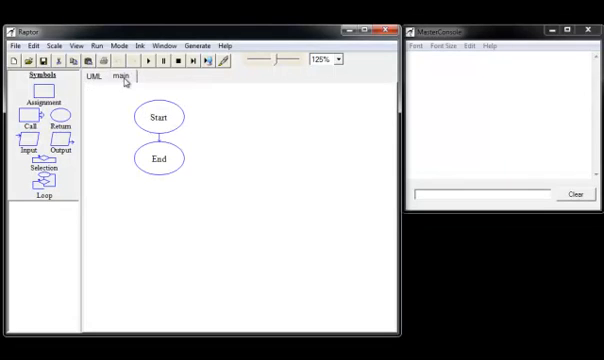
left_click(93, 77)
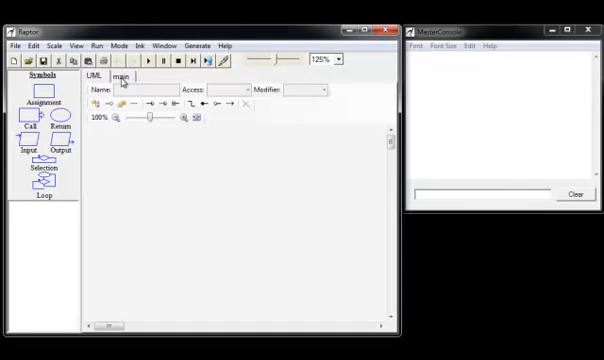
left_click(127, 76)
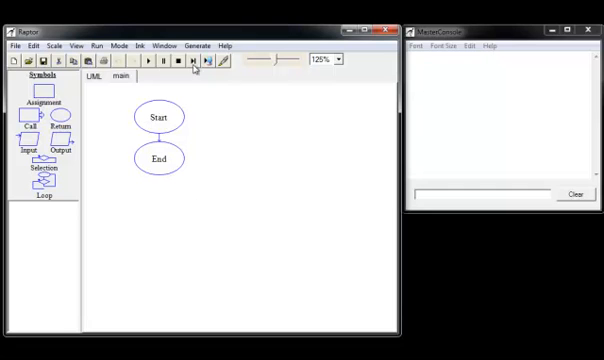
mouse_move(246, 170)
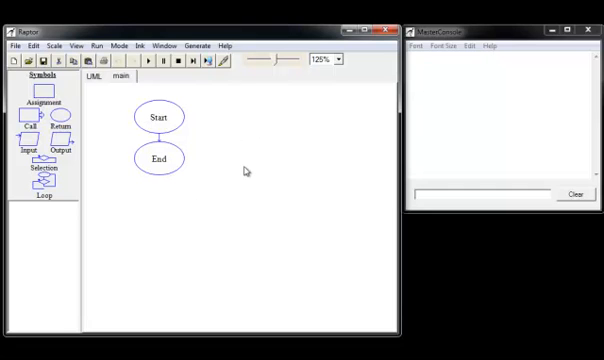
mouse_move(225, 169)
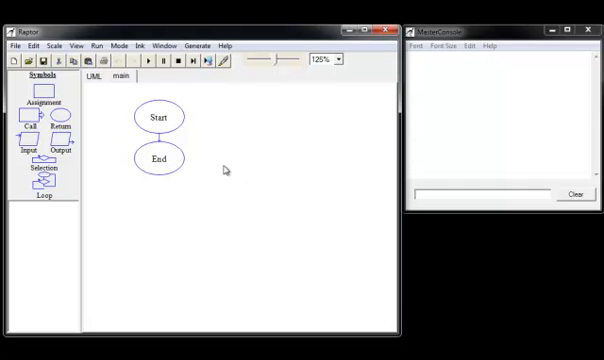
mouse_move(231, 147)
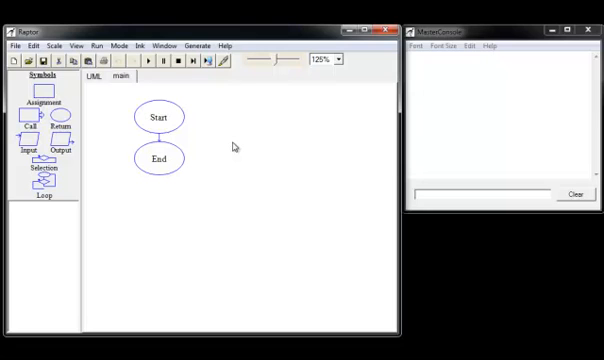
mouse_move(191, 135)
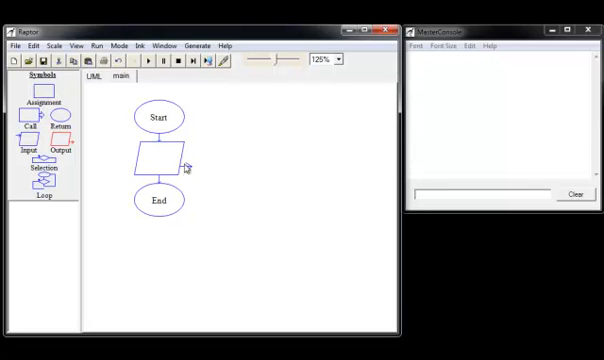
mouse_move(235, 172)
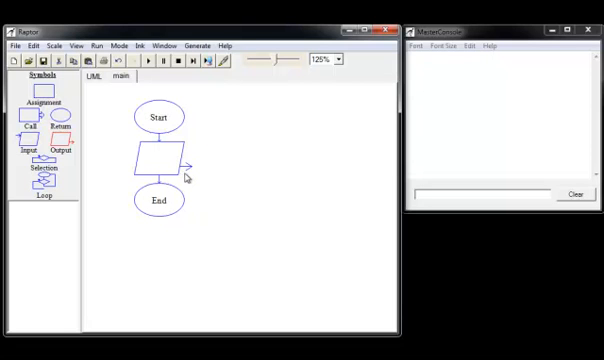
mouse_move(191, 175)
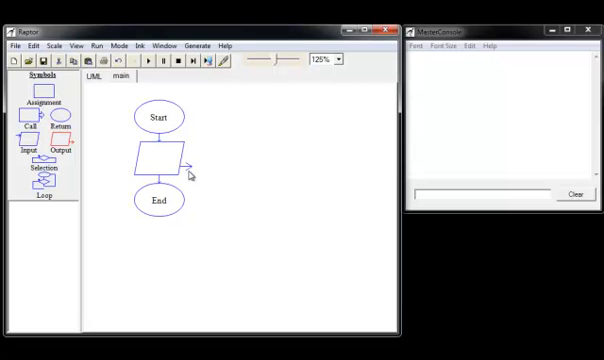
mouse_move(187, 179)
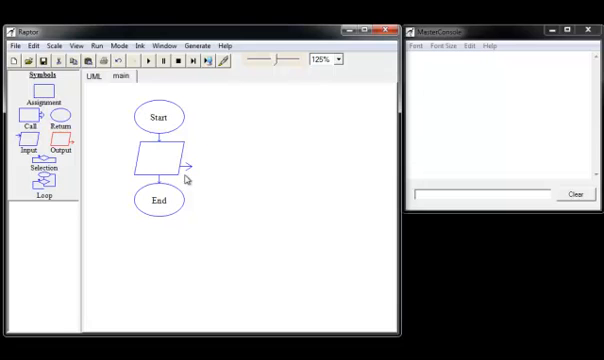
- Select the newly inserted empty Output symbol between Start and End
left_click(150, 162)
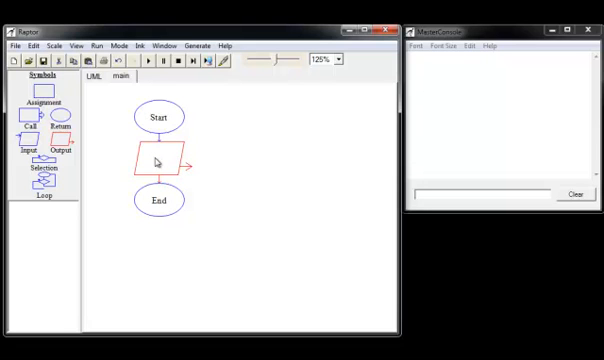
- Set the output symbol's text to "Hello world" in the Enter Output dialog and confirm with Done
double_click(148, 161)
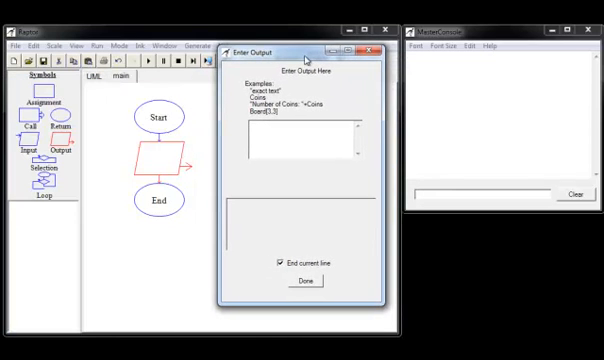
mouse_move(300, 163)
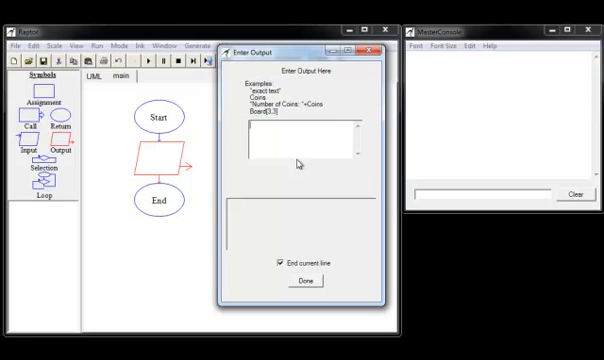
mouse_move(303, 161)
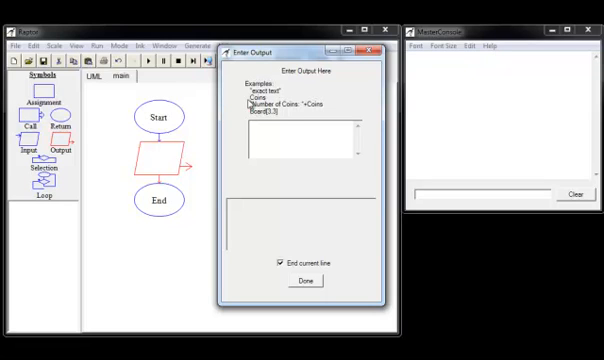
mouse_move(326, 113)
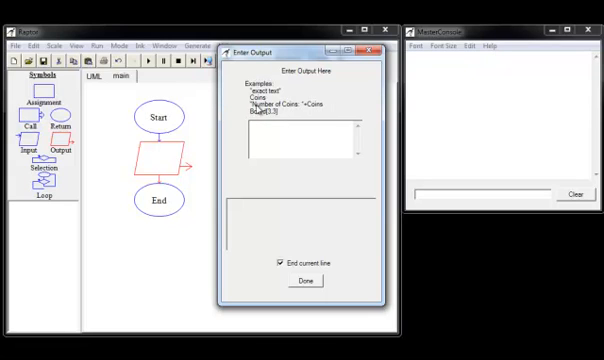
mouse_move(305, 110)
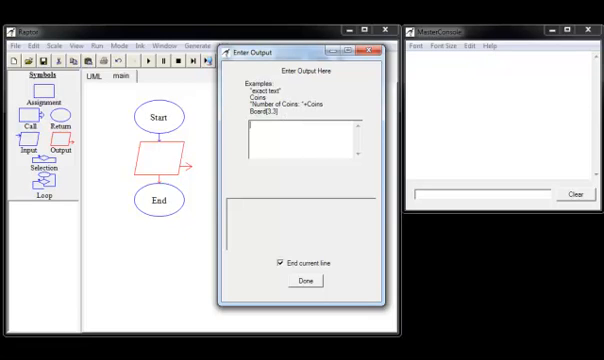
left_click(290, 145)
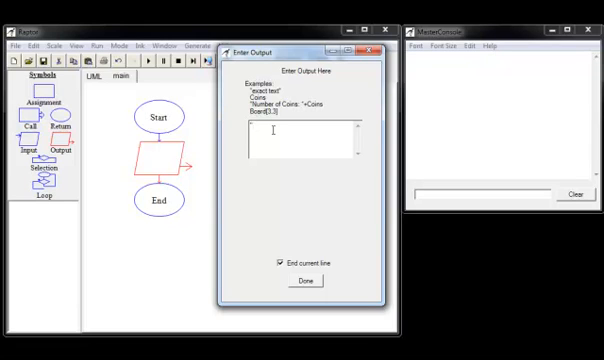
type("Hello")
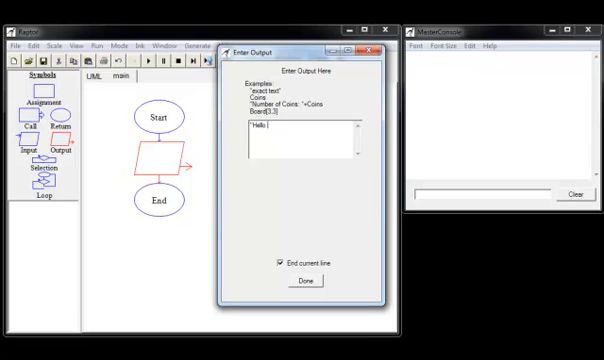
type("world\"")
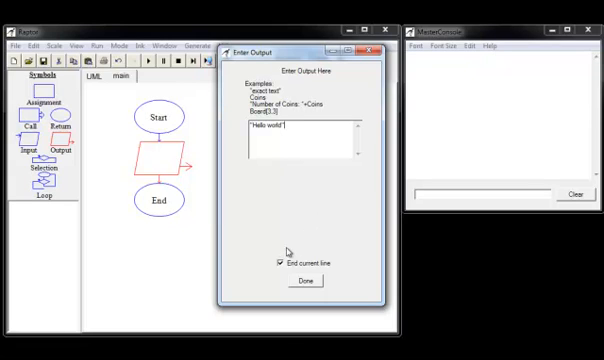
mouse_move(278, 283)
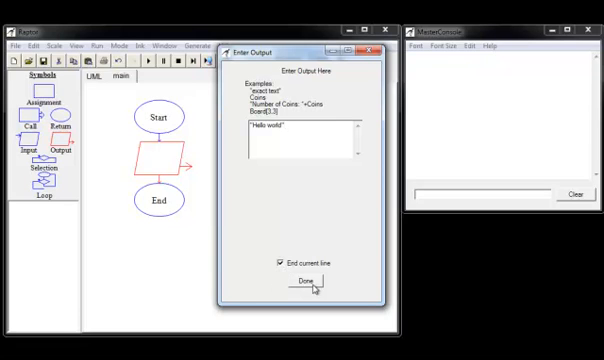
left_click(309, 281)
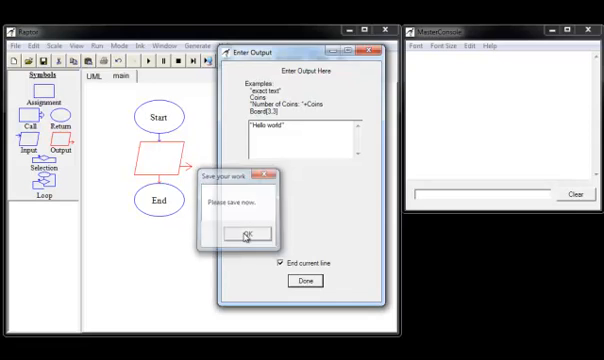
- Acknowledge the save prompt and save the flowchart to the Desktop as Helloworld.rap
left_click(250, 233)
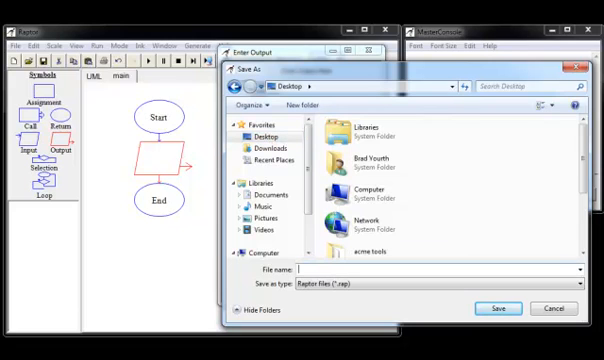
type("Helloworld")
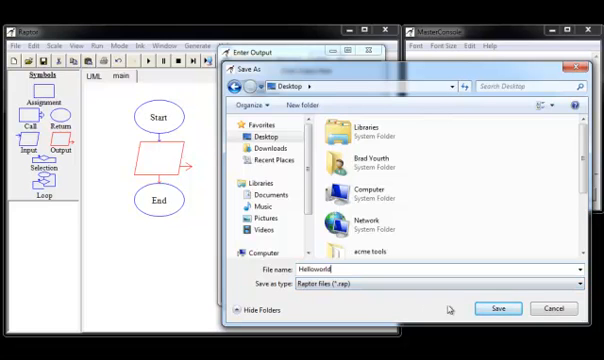
left_click(497, 308)
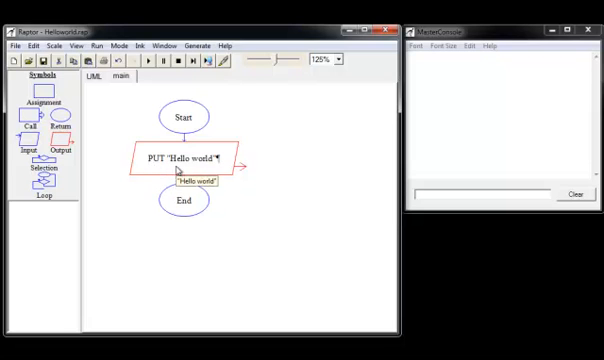
mouse_move(234, 167)
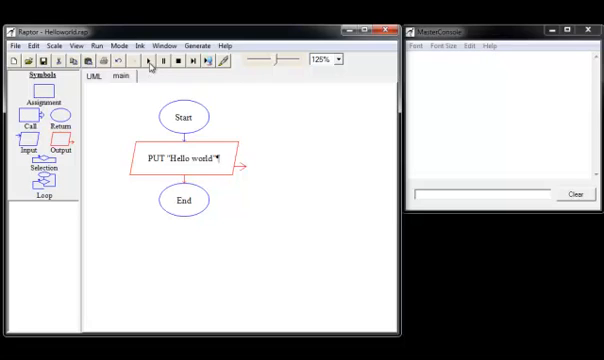
mouse_move(149, 63)
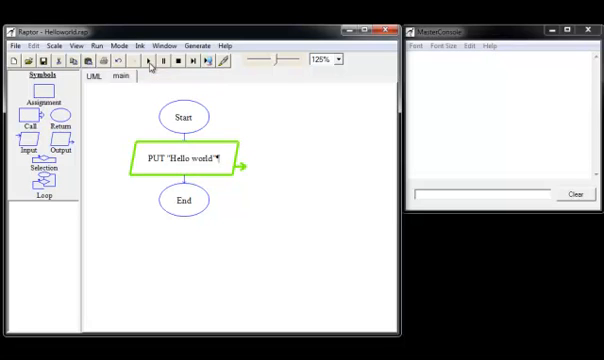
- Run the Helloworld flowchart so the MasterConsole prints Hello world and reports the run complete
left_click(149, 61)
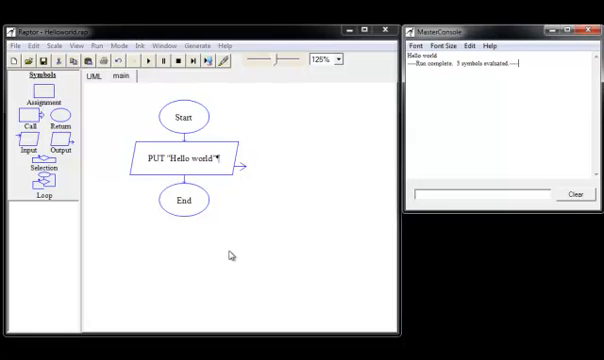
mouse_move(231, 254)
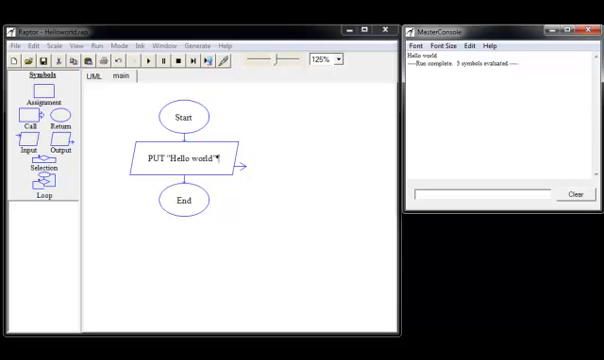
mouse_move(290, 268)
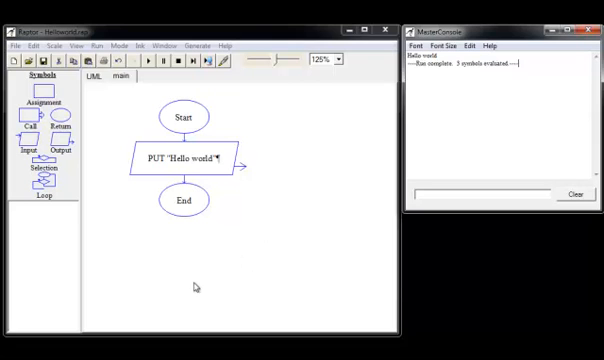
mouse_move(66, 177)
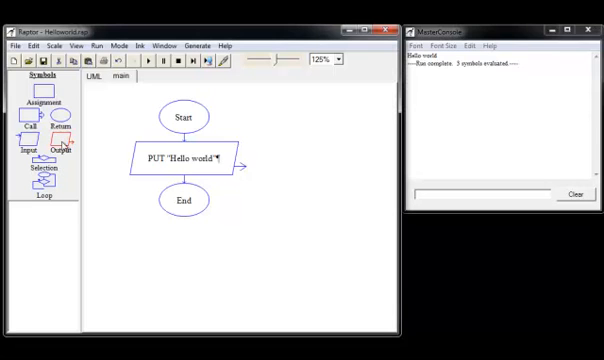
mouse_move(60, 148)
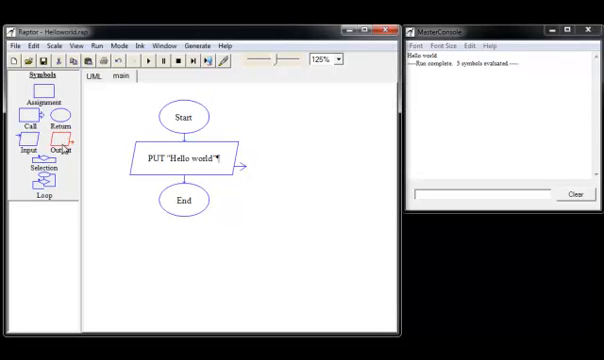
mouse_move(160, 228)
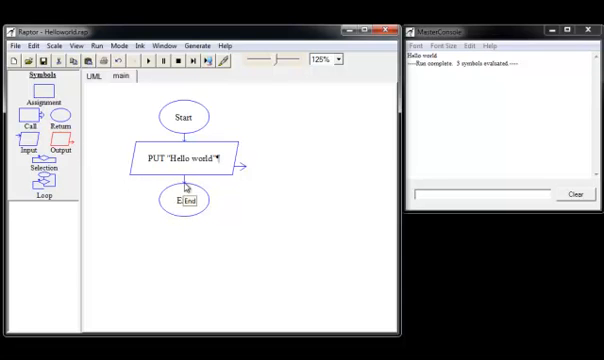
mouse_move(200, 183)
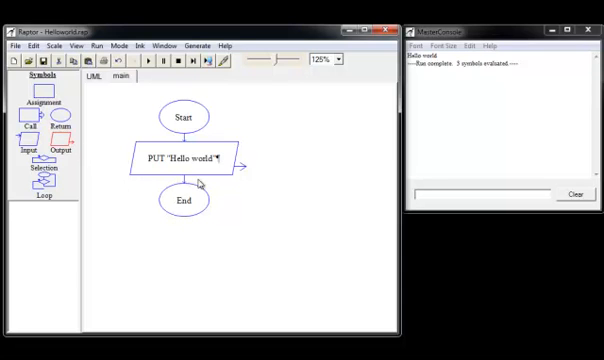
mouse_move(203, 183)
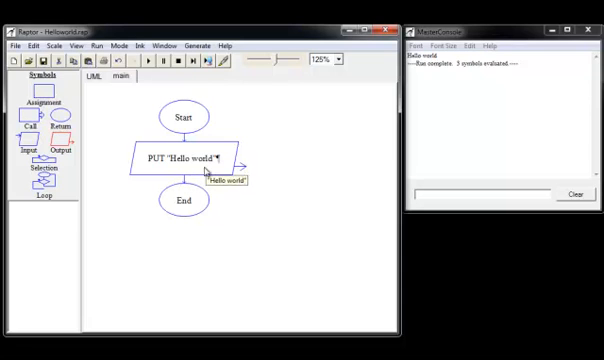
mouse_move(187, 183)
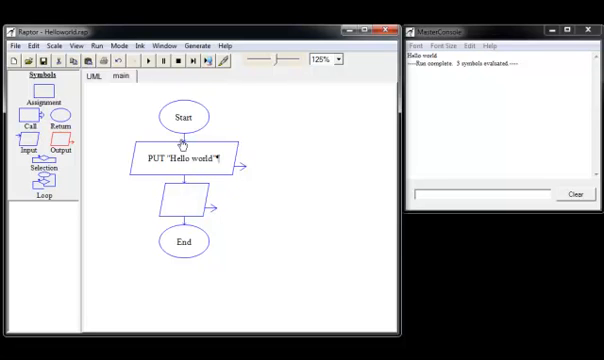
mouse_move(190, 245)
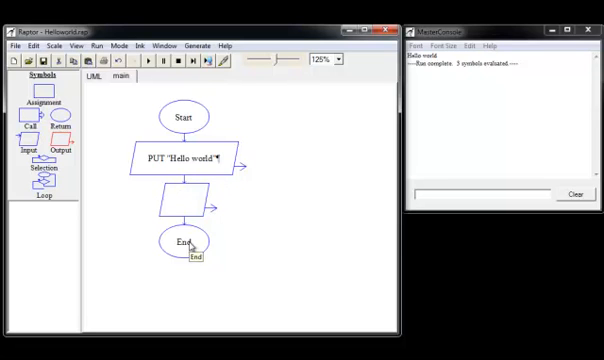
mouse_move(227, 122)
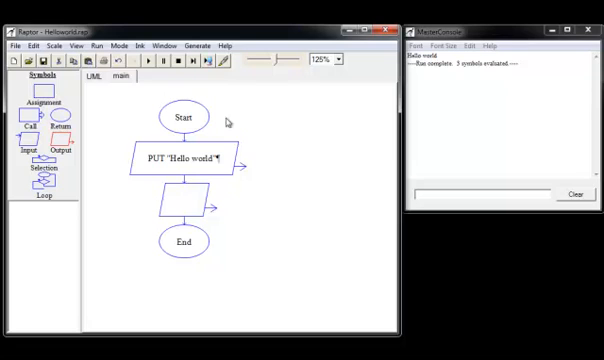
mouse_move(233, 194)
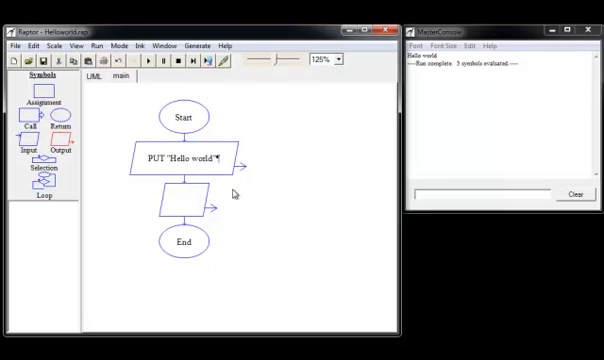
mouse_move(231, 262)
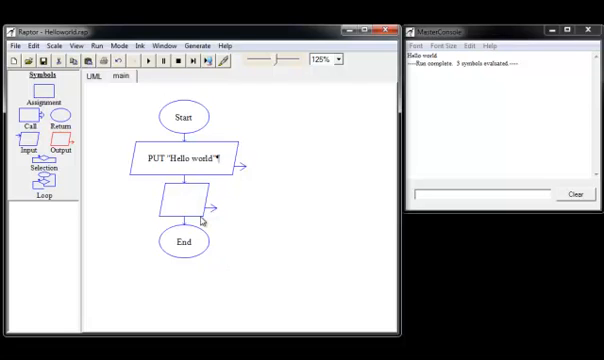
right_click(182, 205)
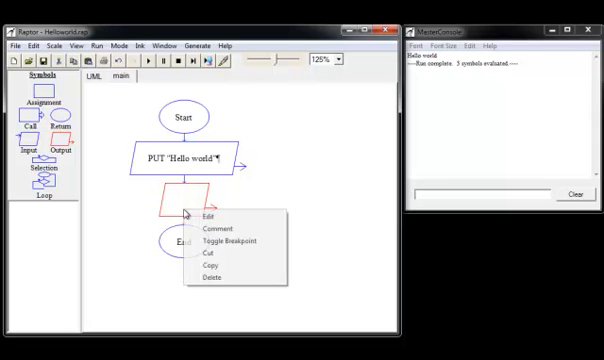
left_click(209, 277)
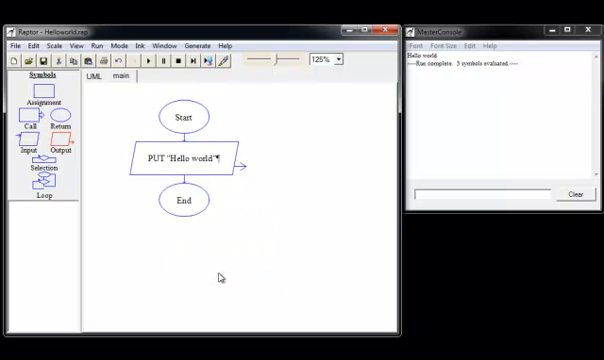